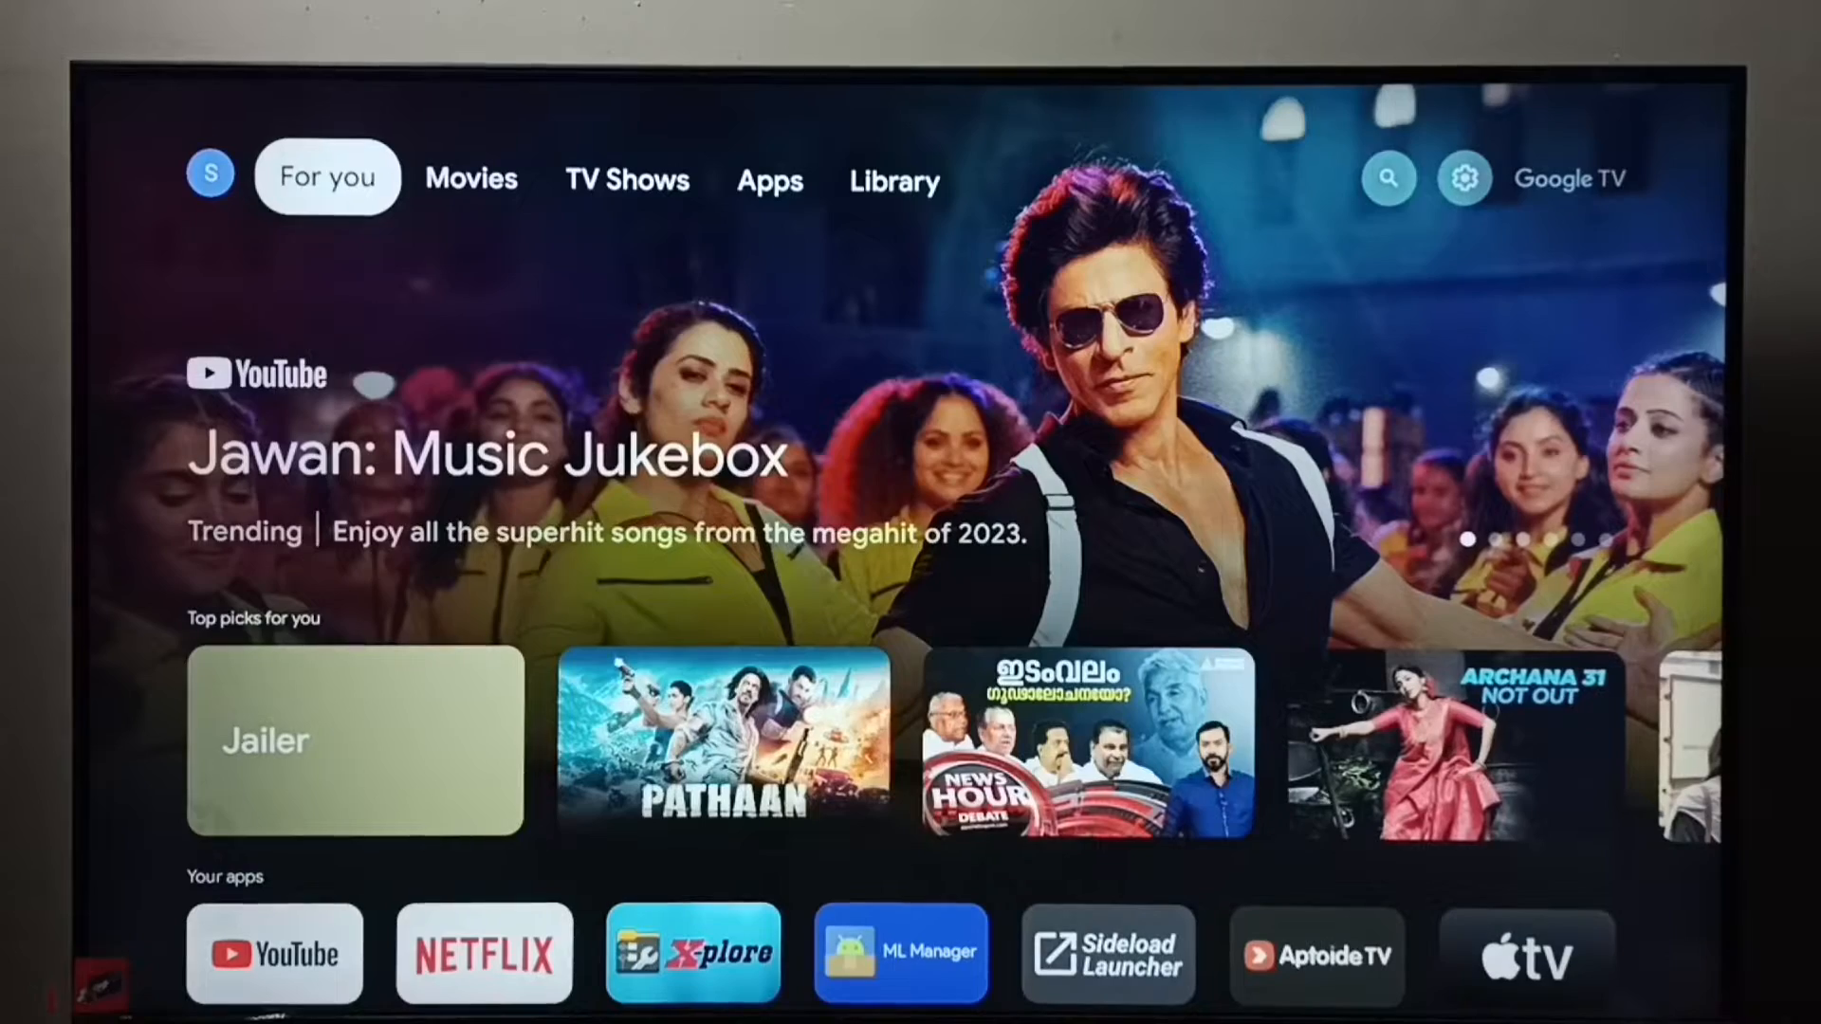
Move along the home screen's top row to the settings gear to reach Network & Internet.
left_click(471, 179)
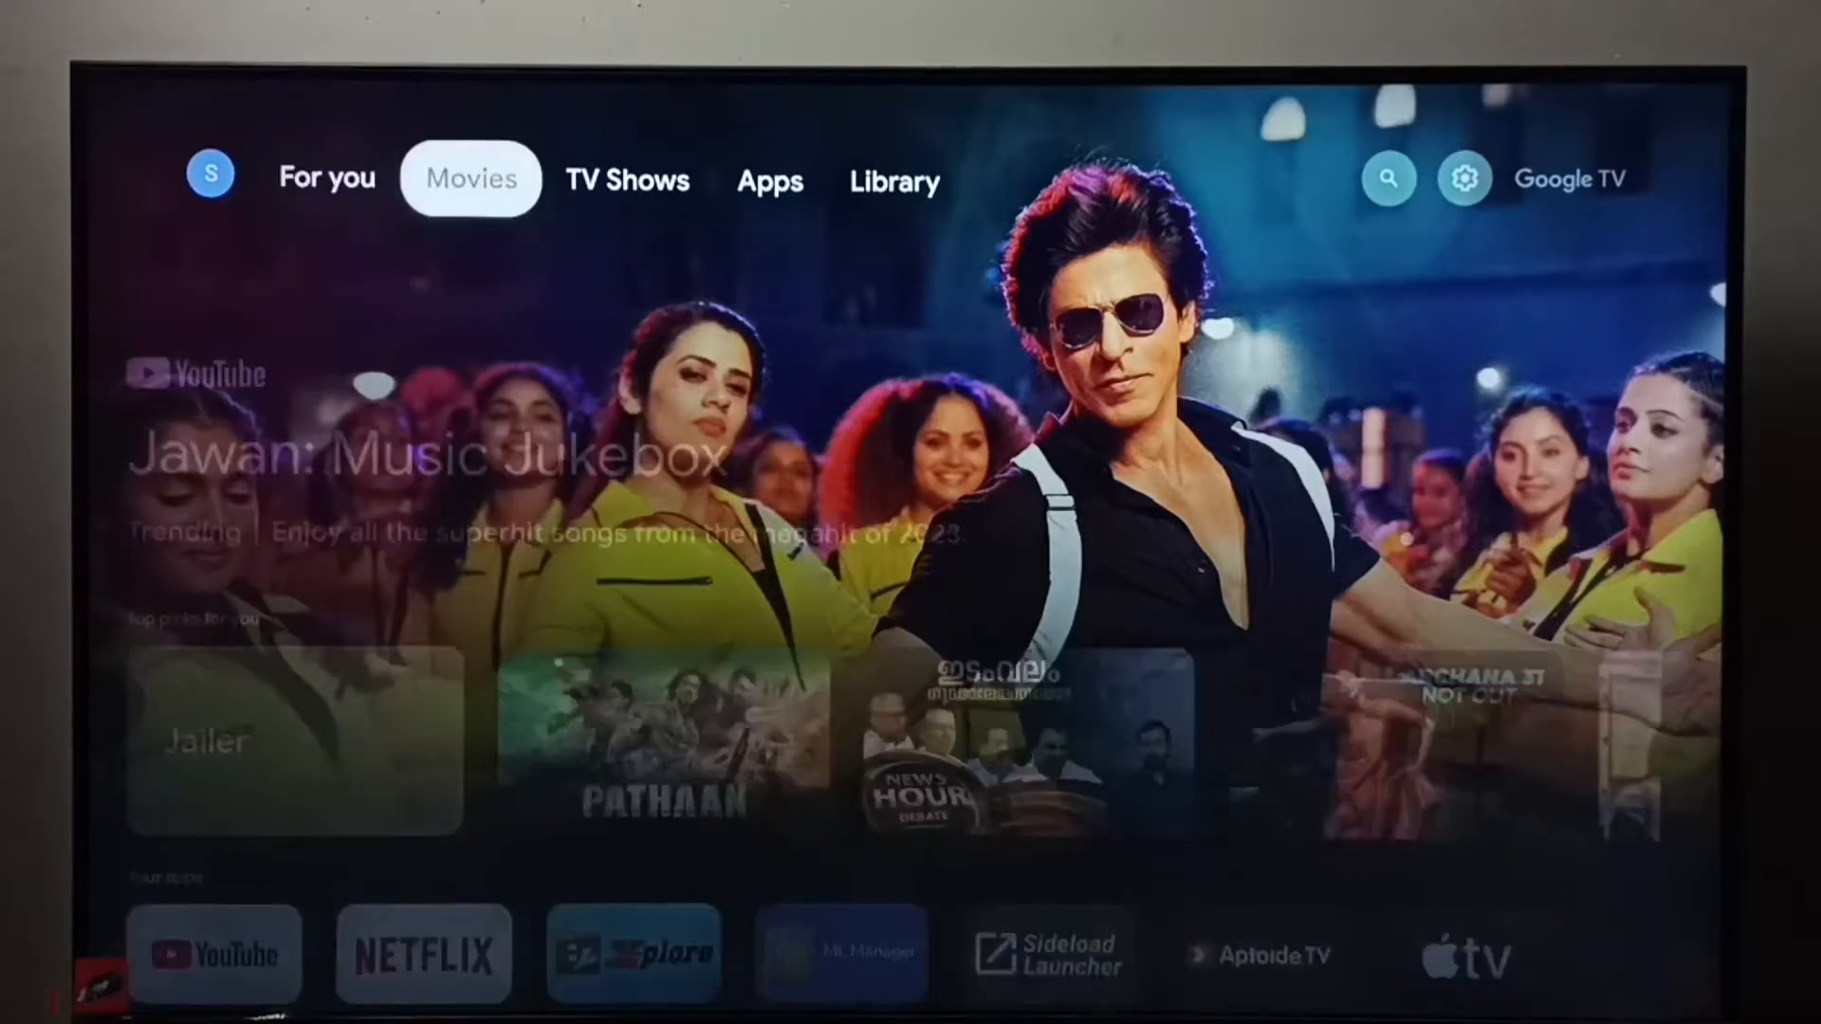
left_click(1463, 178)
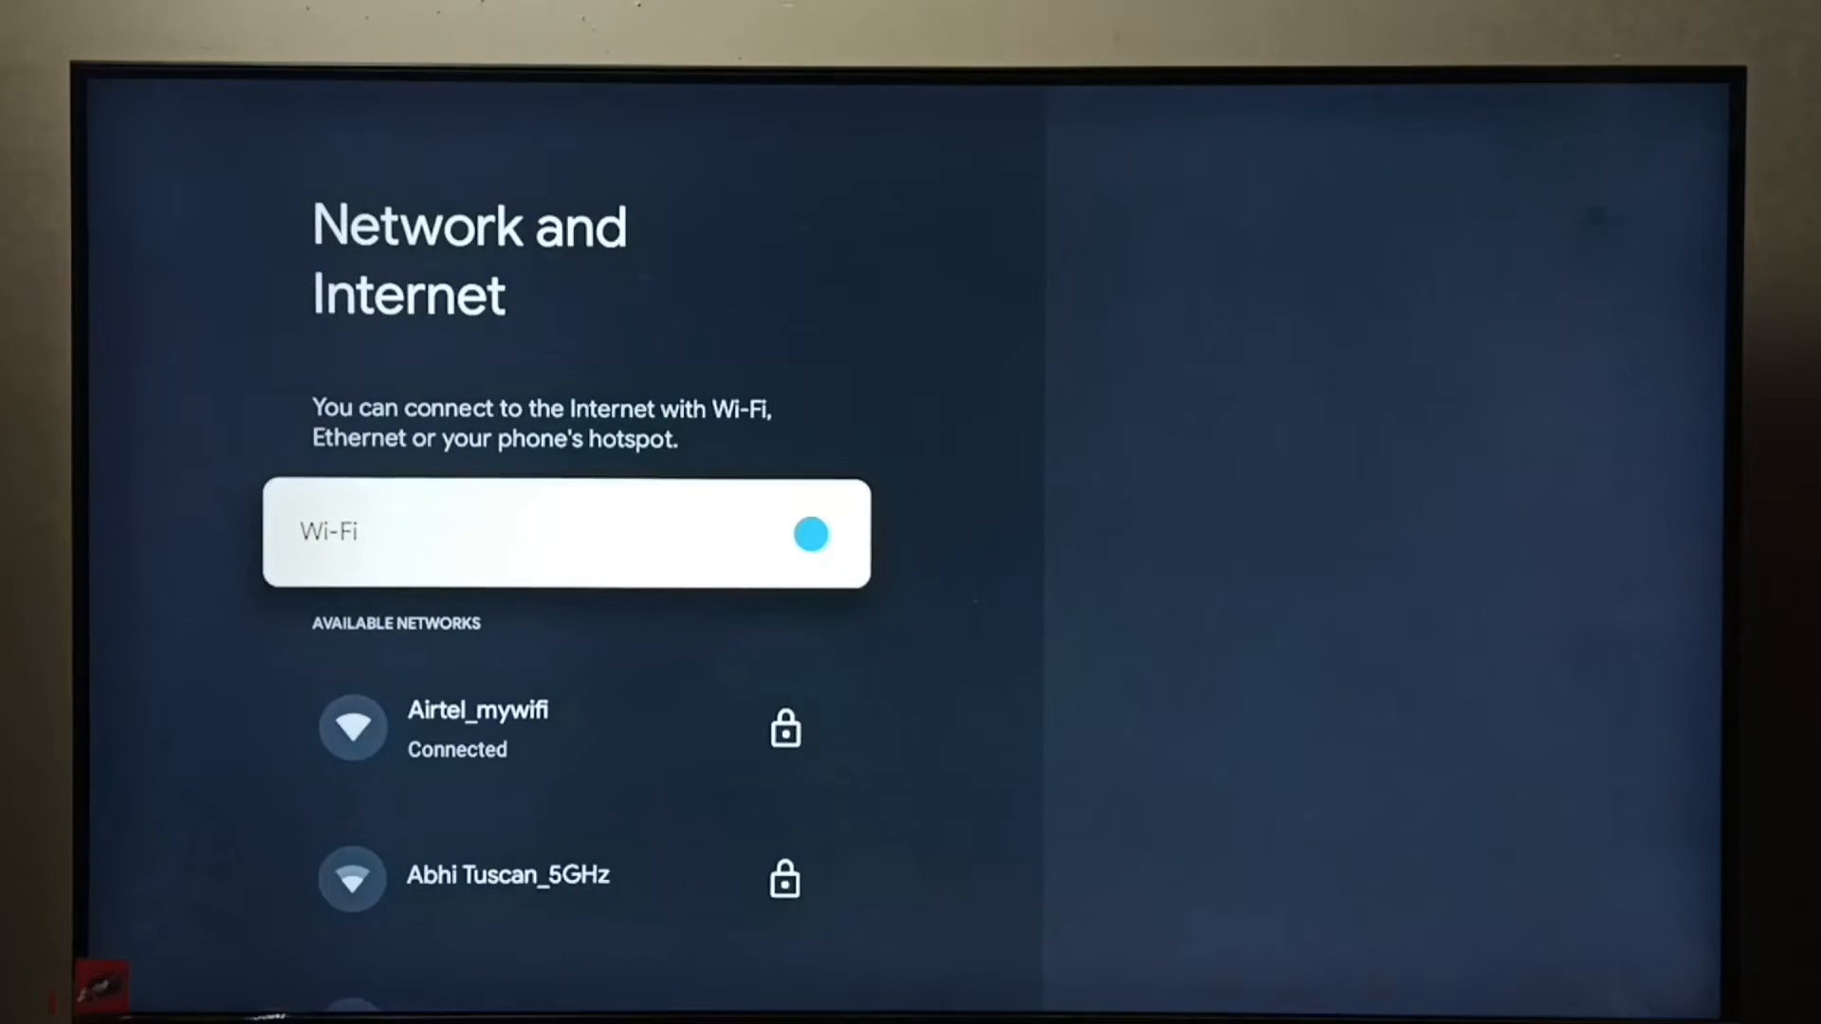
left_click(476, 726)
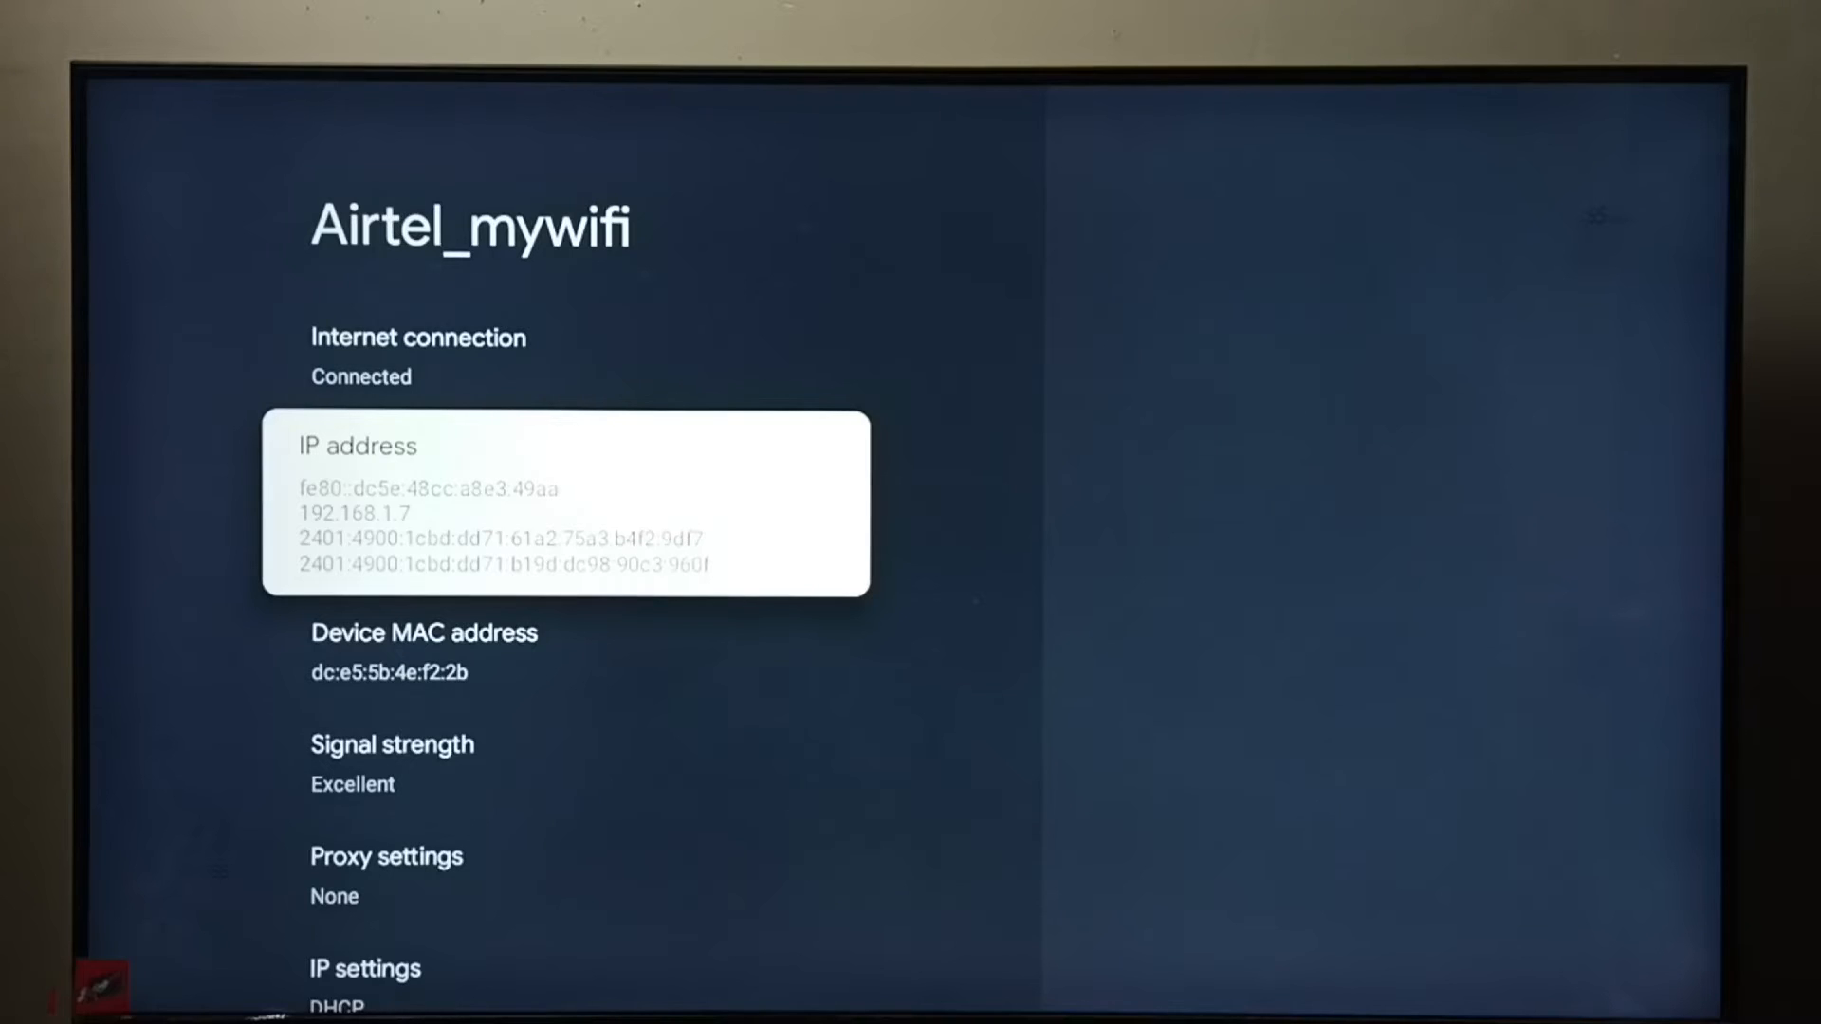
Scroll past the Wi-Fi IP address and device MAC address to leave the network details.
key("Down")
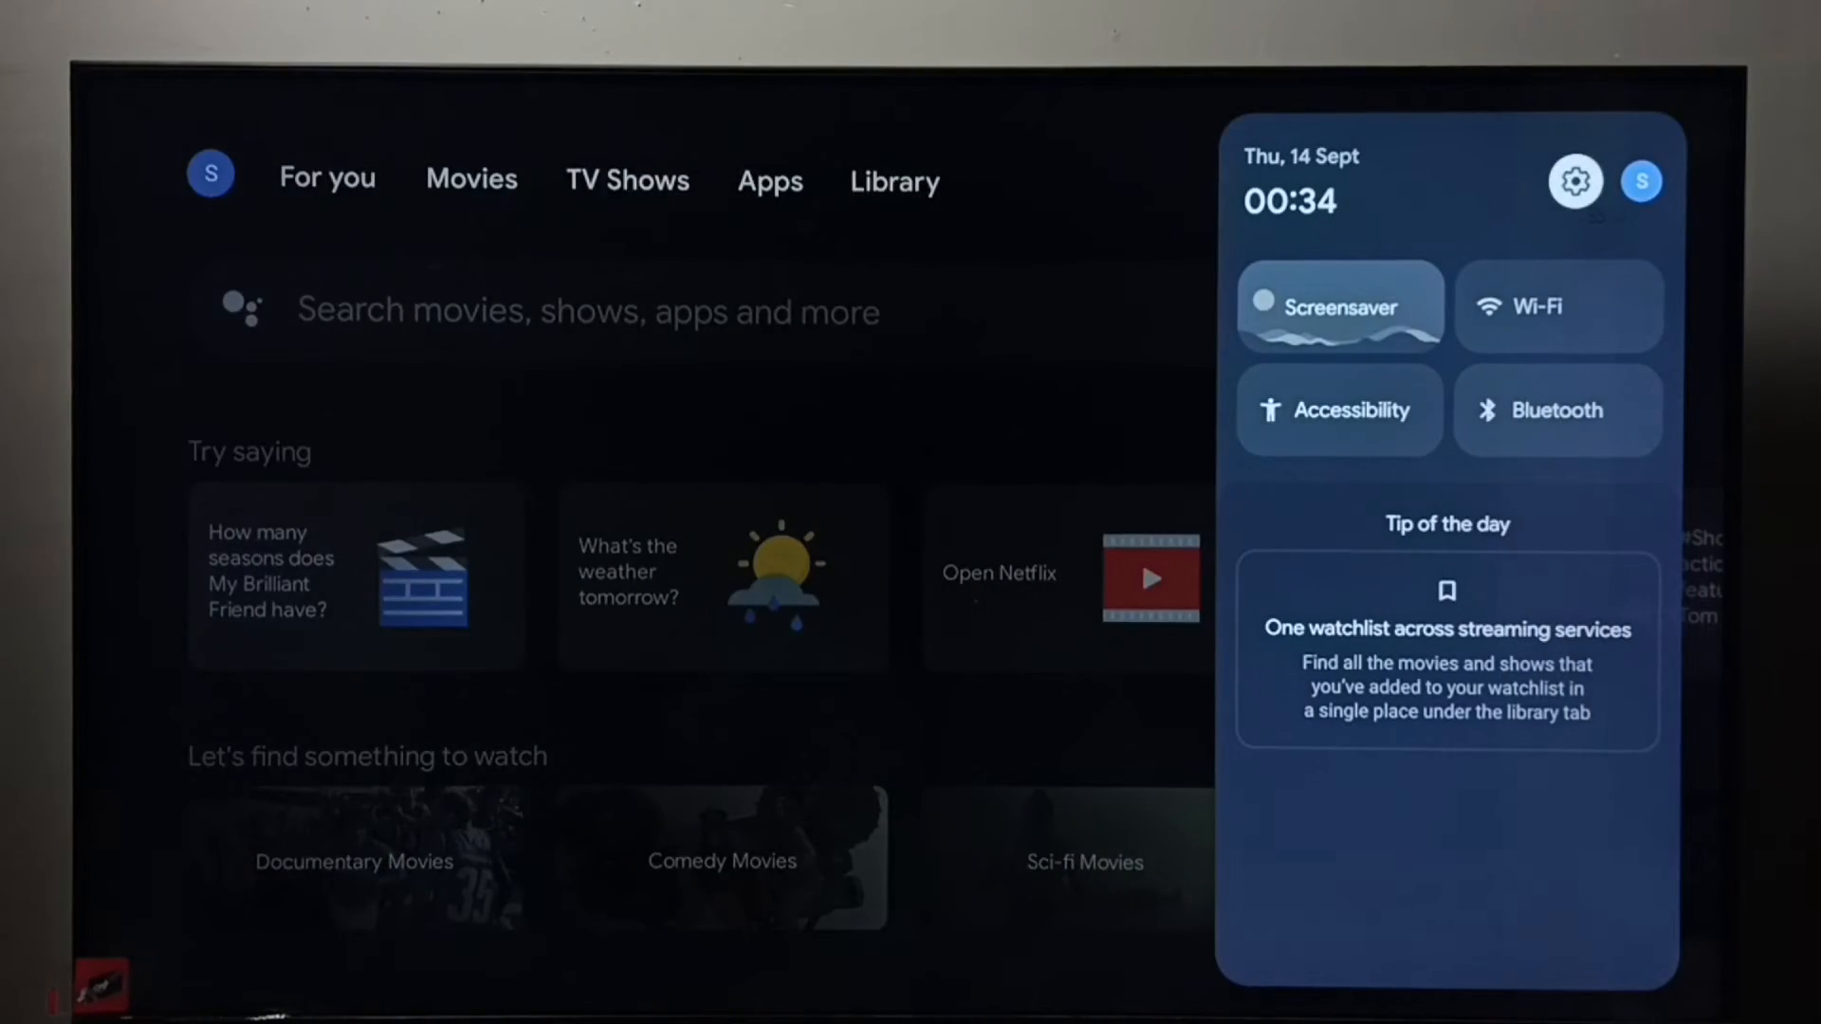
Select the quick panel's gear icon to open the full device Settings.
left_click(1574, 181)
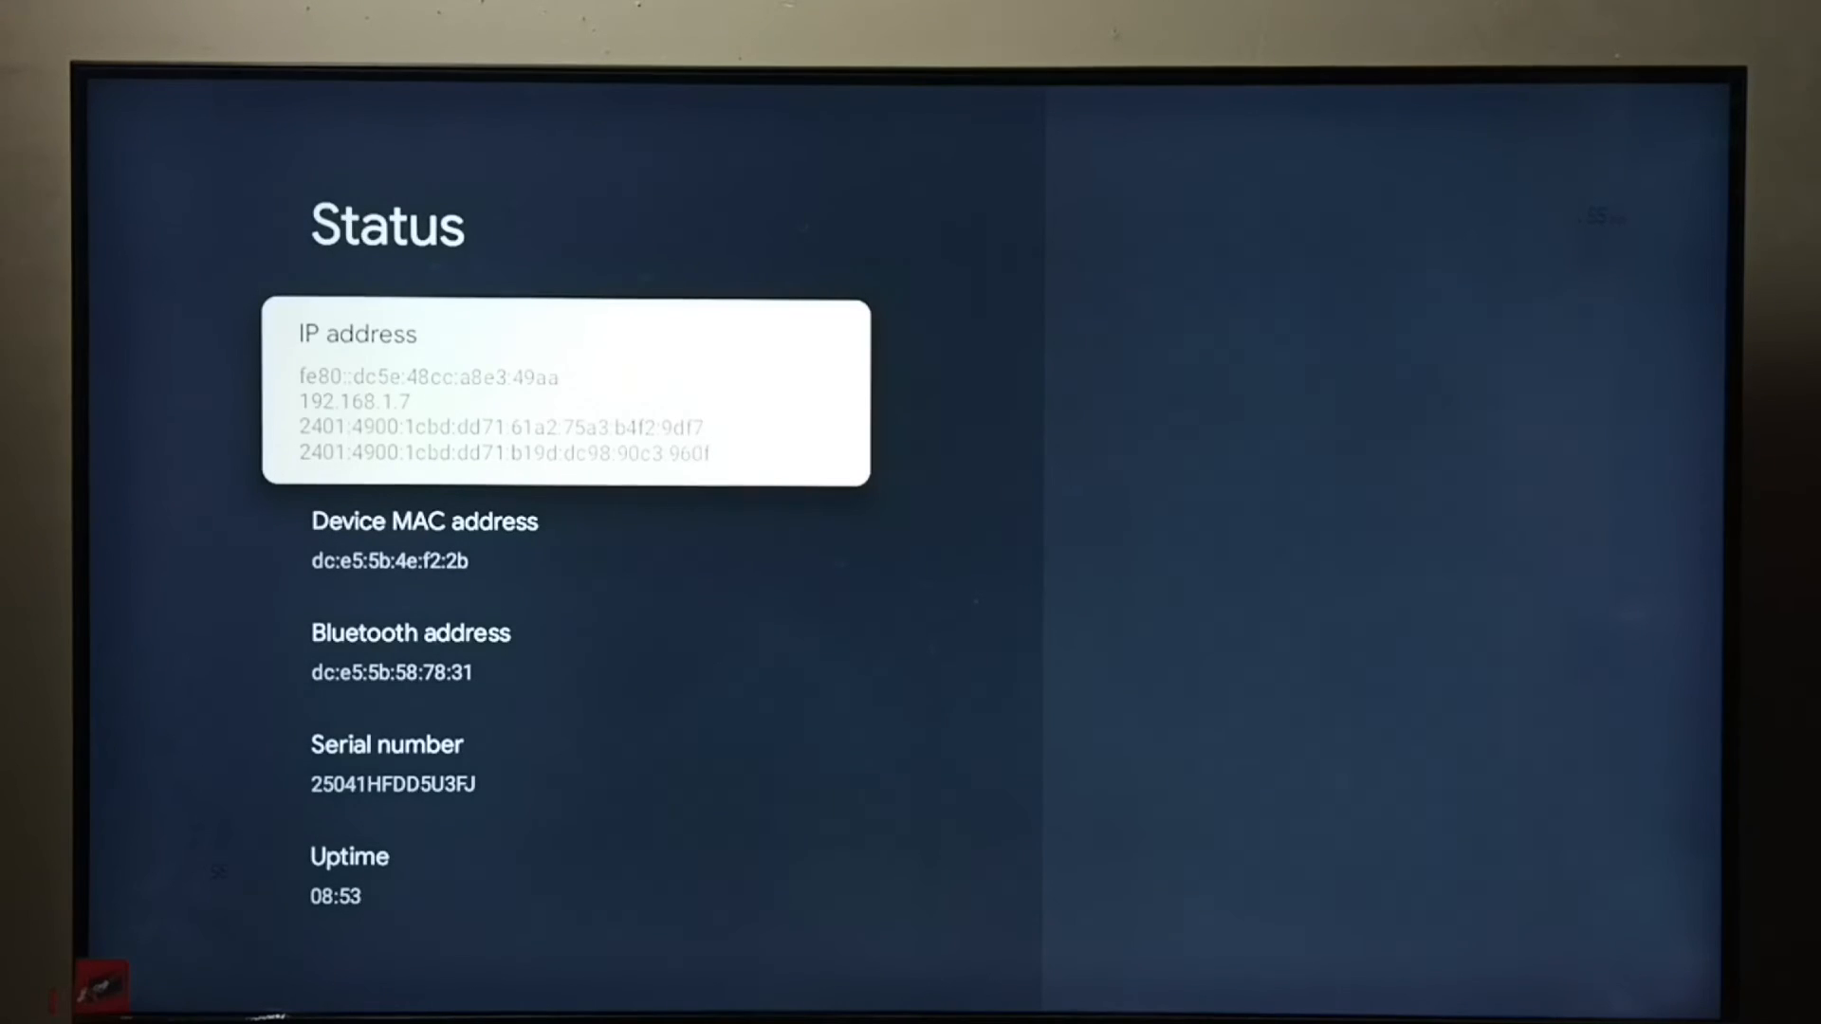
On the System > About > Status page, move from IP address to Device MAC address.
key("Down")
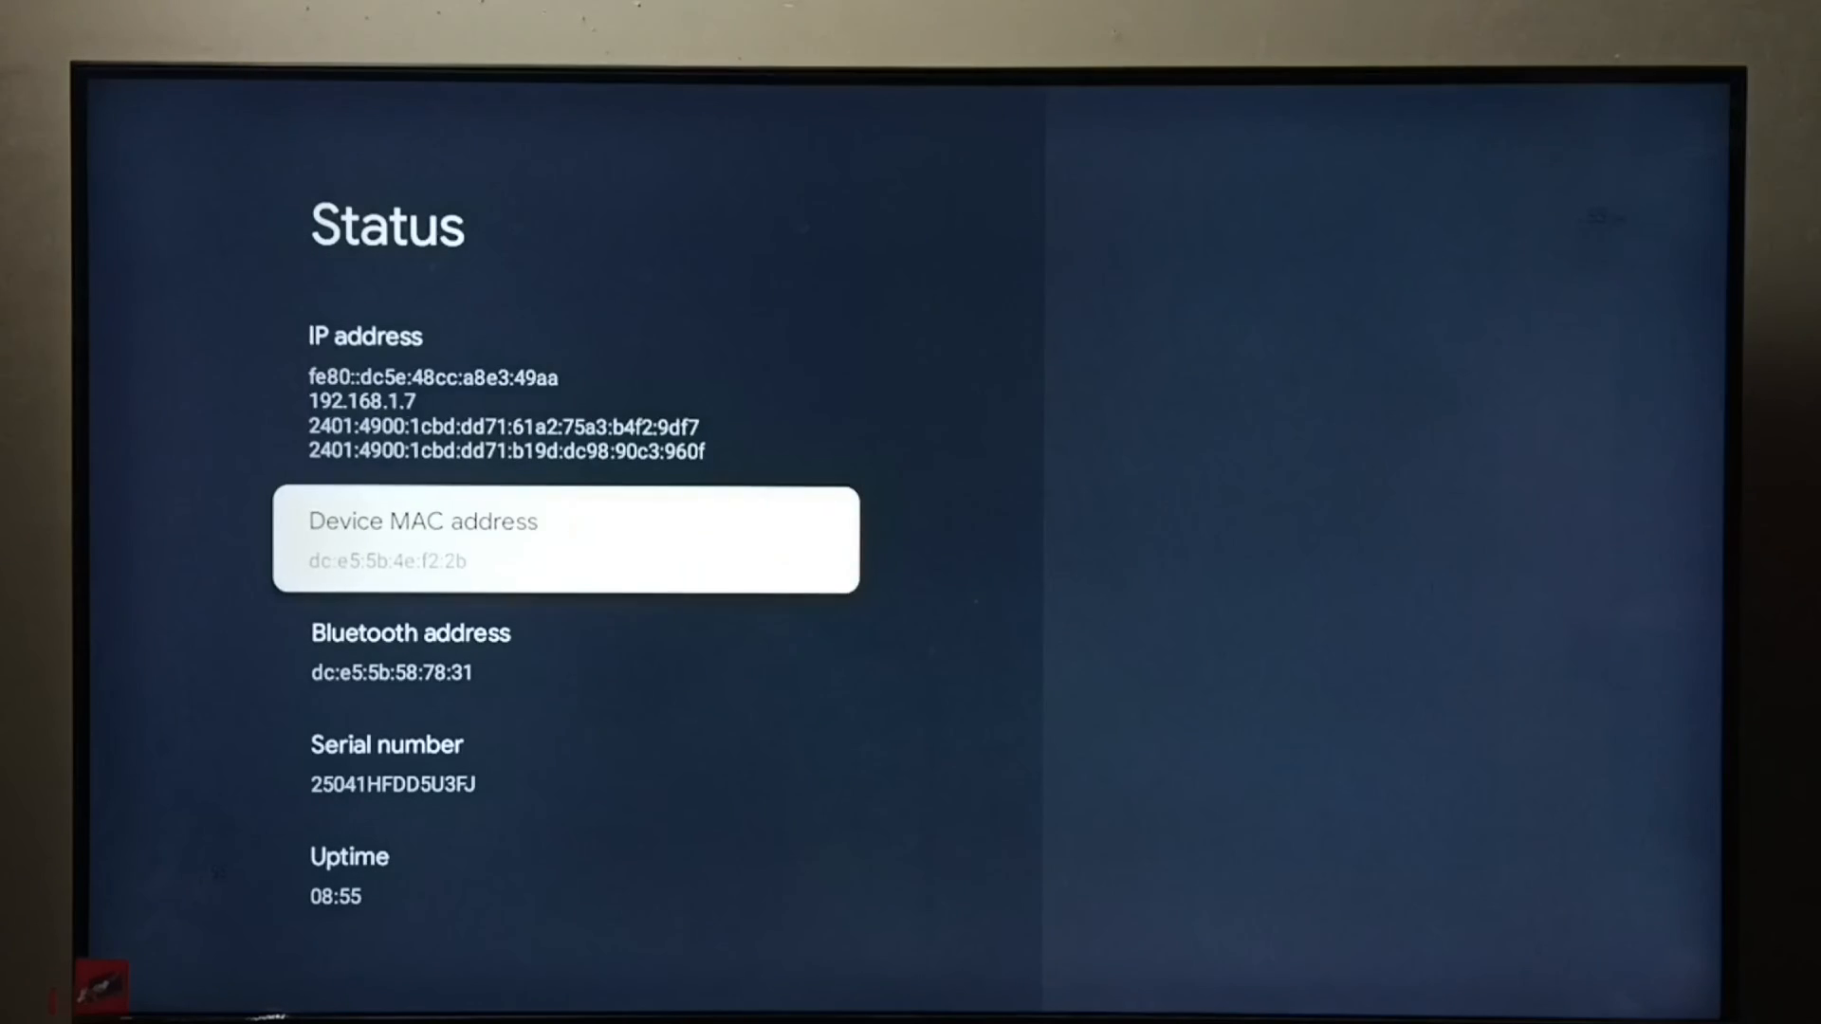